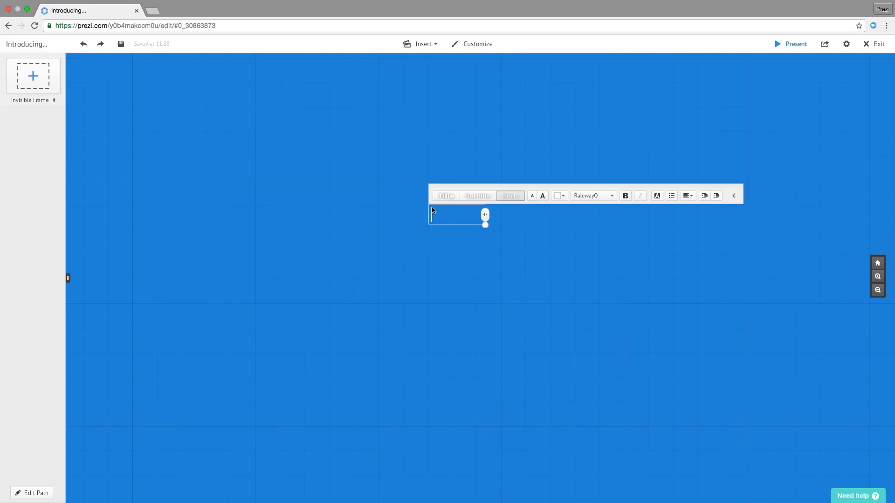
Type 'Introducing...' as a small text element near the canvas centre.
type("Introducing...")
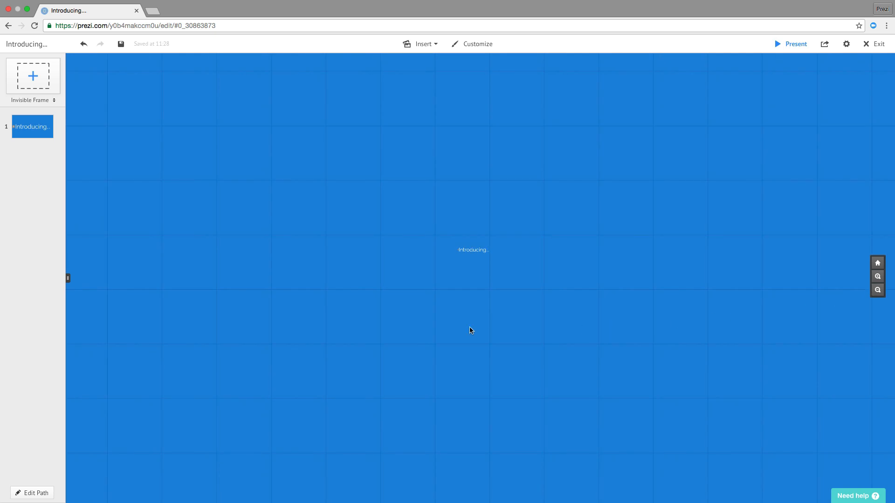
Add large text '...YOUR BIG REVEAL' below 'Introducing...'.
double_click(459, 324)
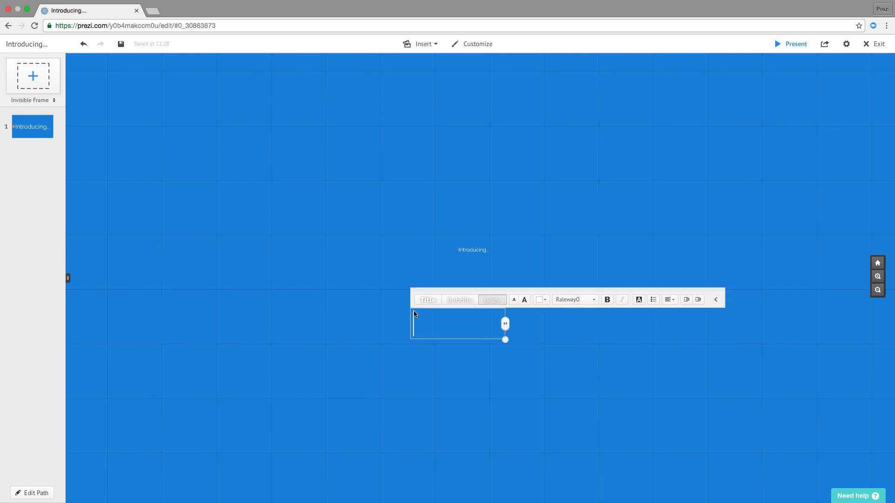
type("...YOUR BIG REVEAL")
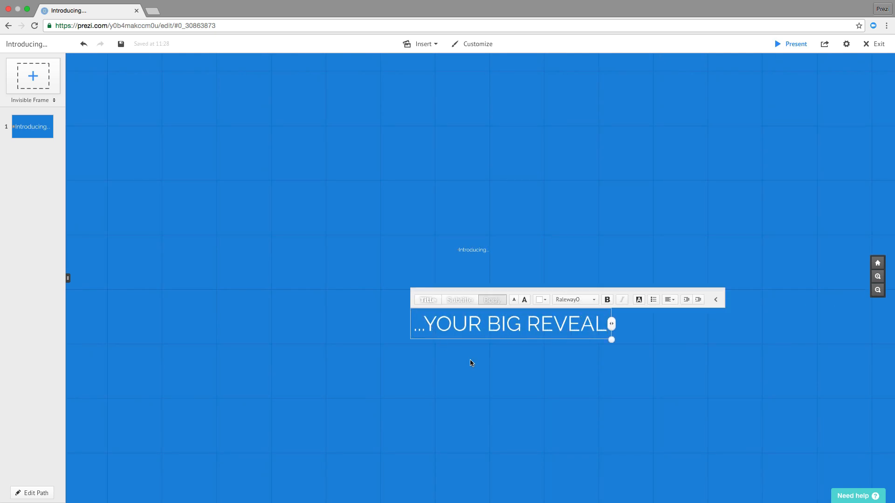
left_click(324, 247)
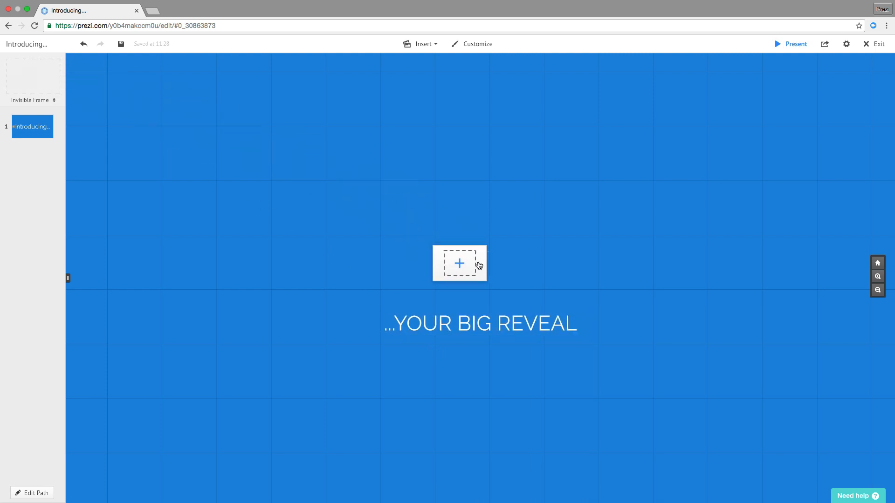
Place an invisible frame around 'Introducing...' and '...YOUR BIG REVEAL'.
left_click(459, 263)
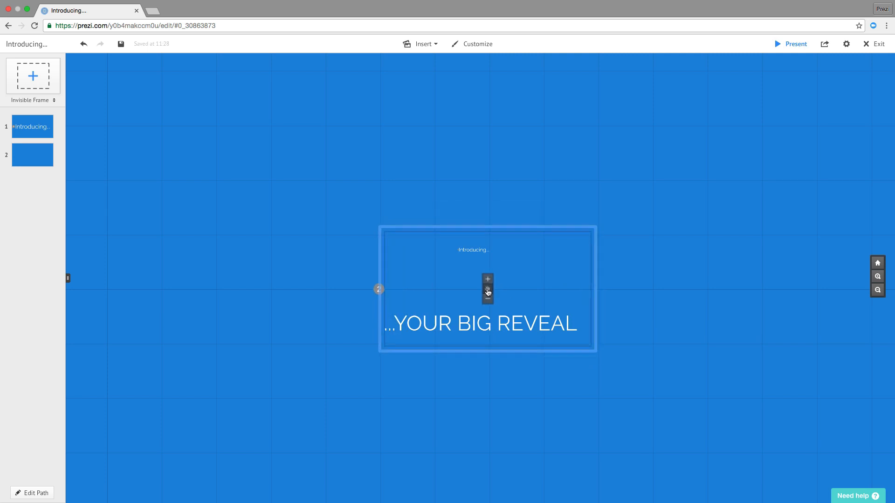
left_click(486, 290)
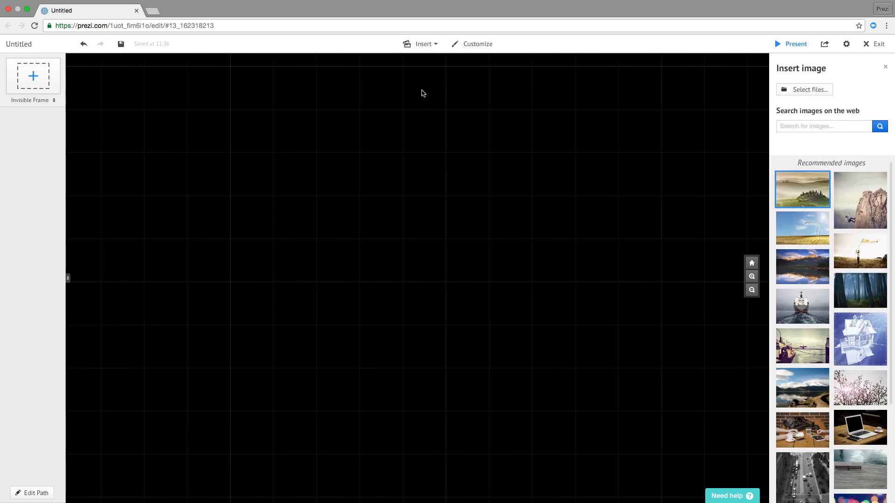
Open the Insert menu in the untitled dark presentation.
left_click(823, 127)
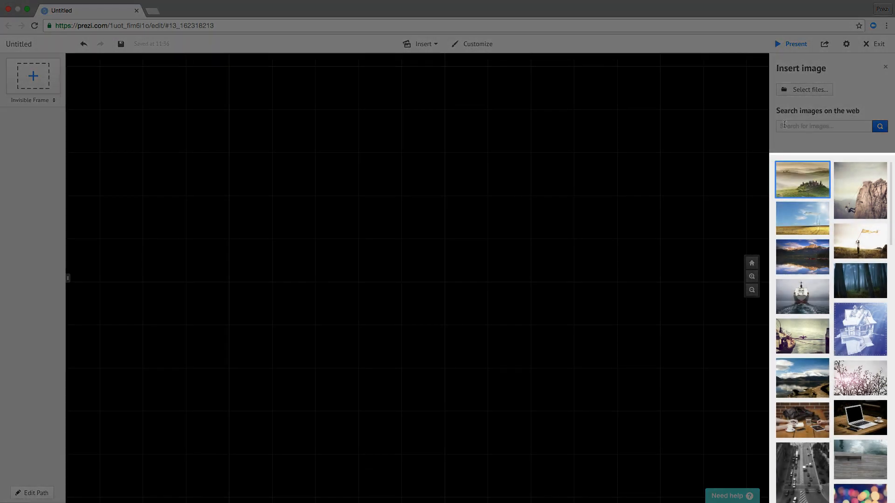
left_click(423, 43)
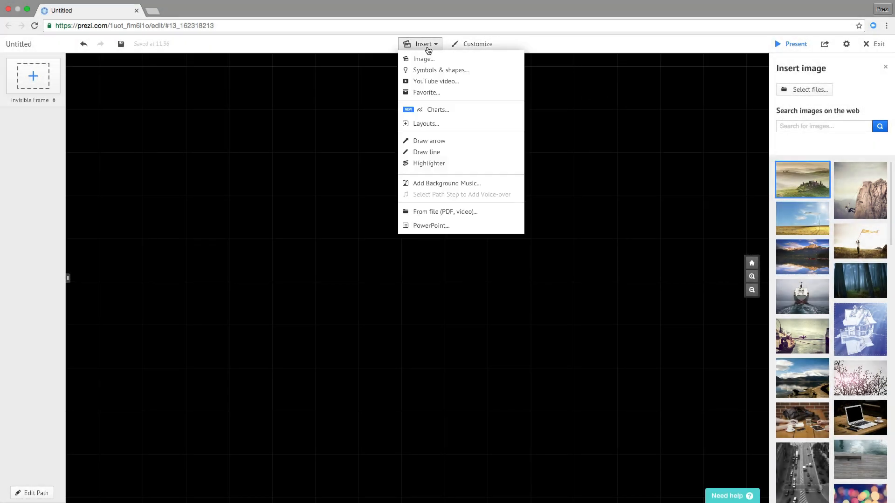
Insert the globe symbol from the 'For dark prezis' symbol set.
left_click(476, 44)
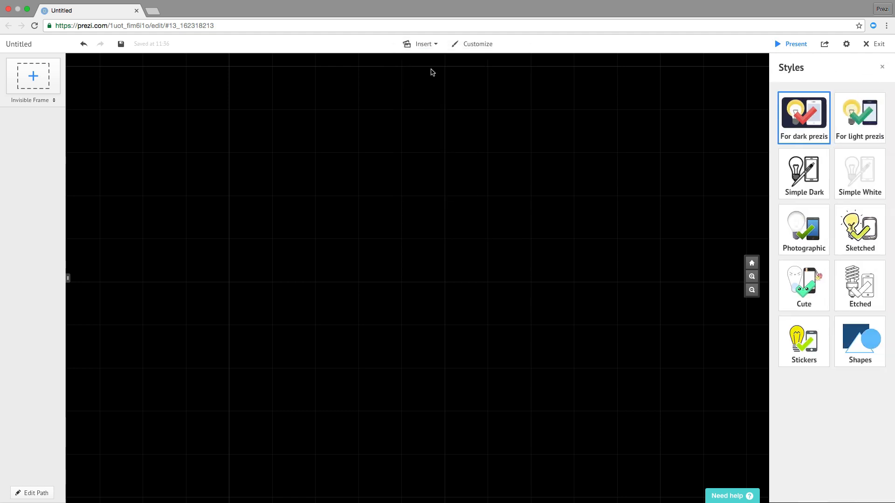
left_click(803, 117)
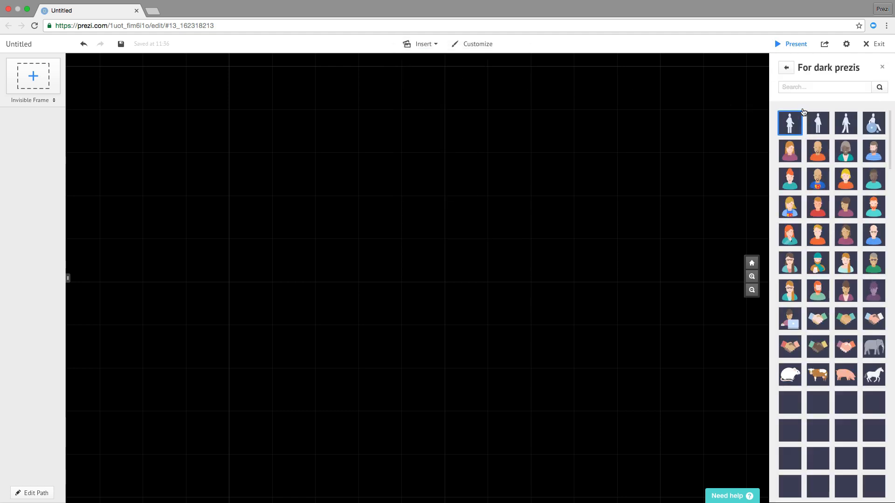
scroll("down", 3)
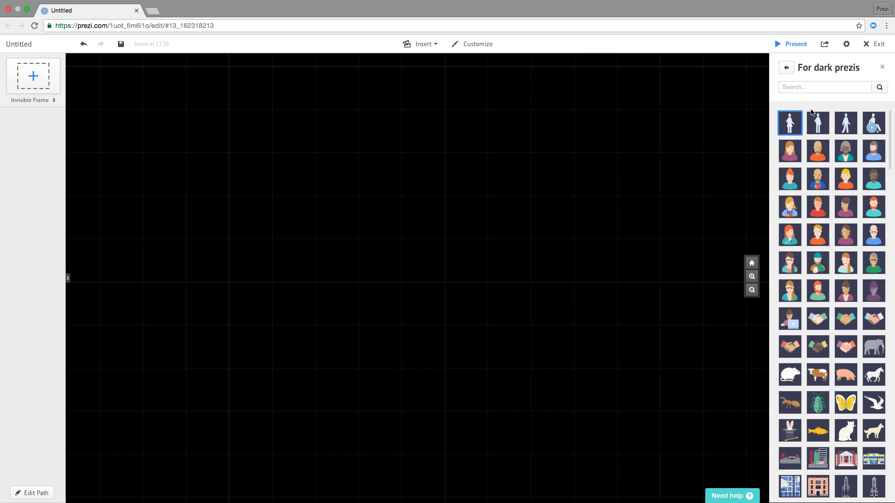
scroll("down", 3)
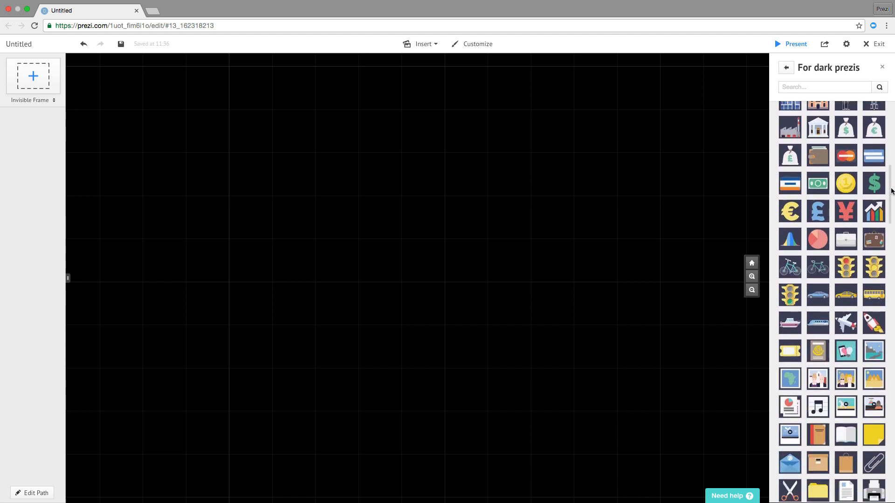
scroll("down", 3)
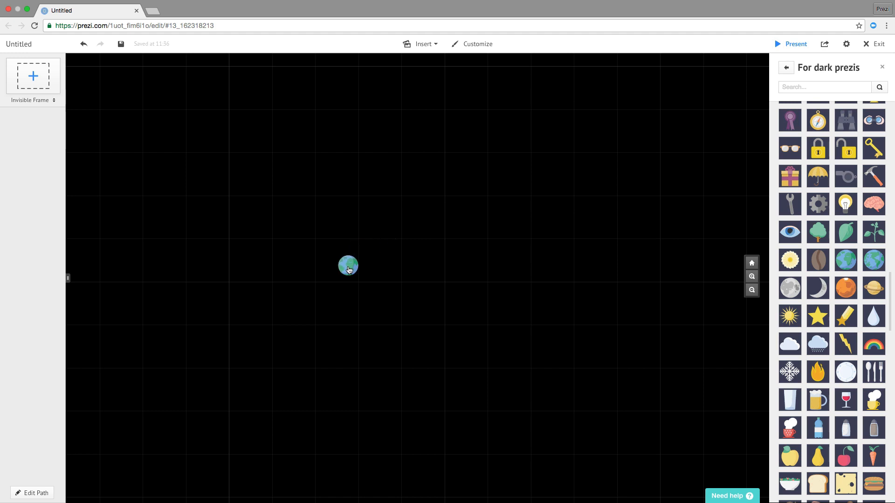
Select the globe symbol and scale it up with the + handle.
left_click(348, 265)
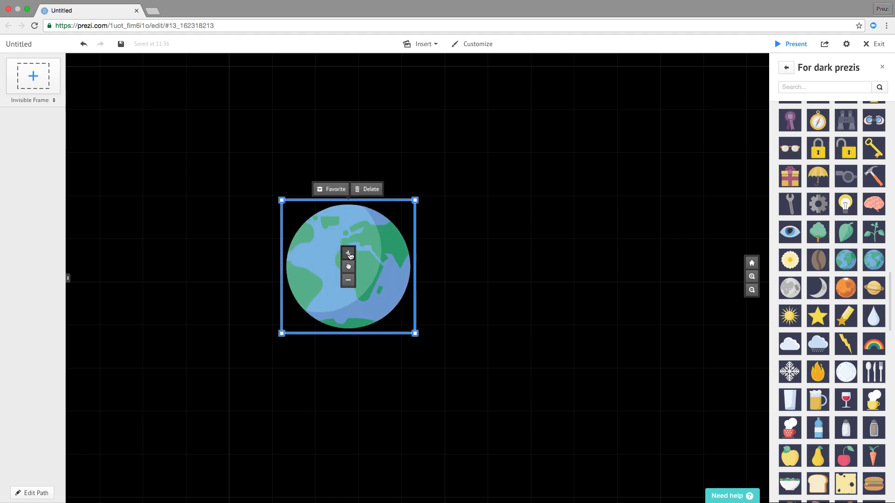
left_click(348, 253)
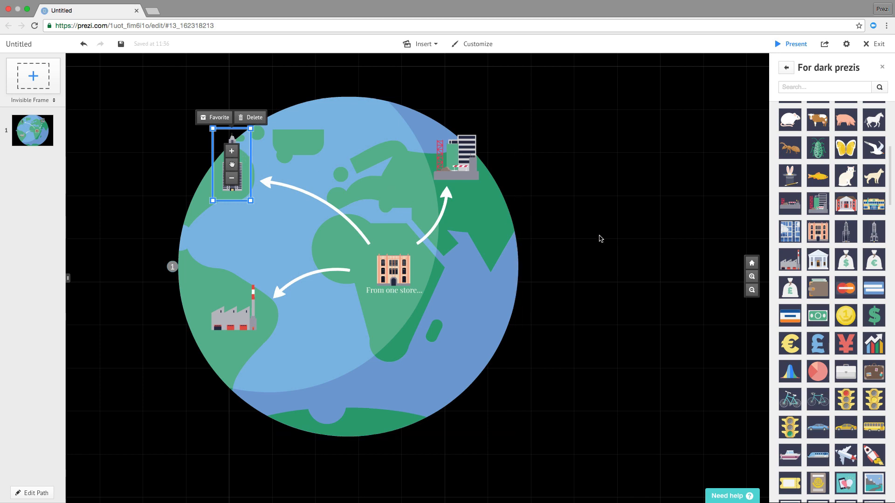
Zoom in twice on the central store and add an invisible frame.
left_click(751, 275)
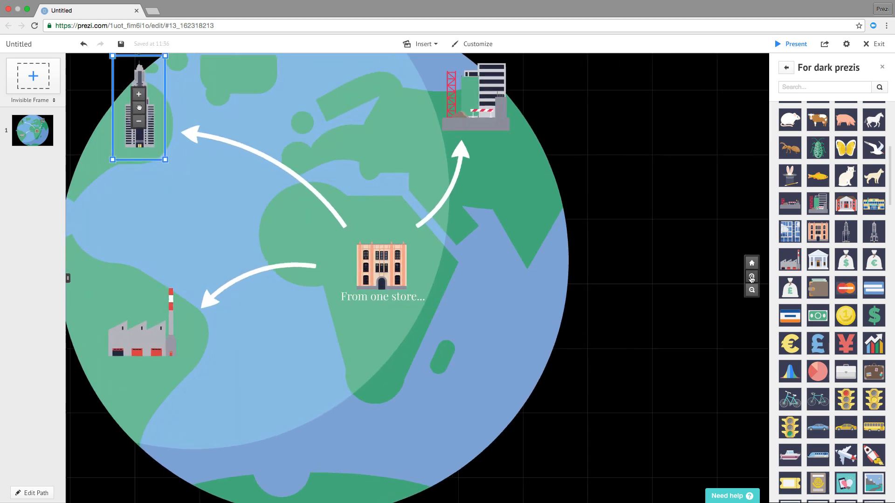
left_click(751, 289)
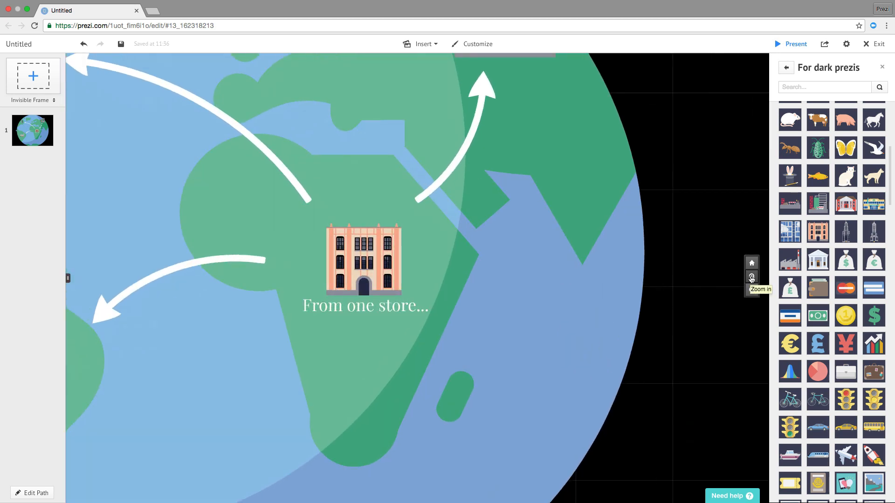
mouse_move(87, 113)
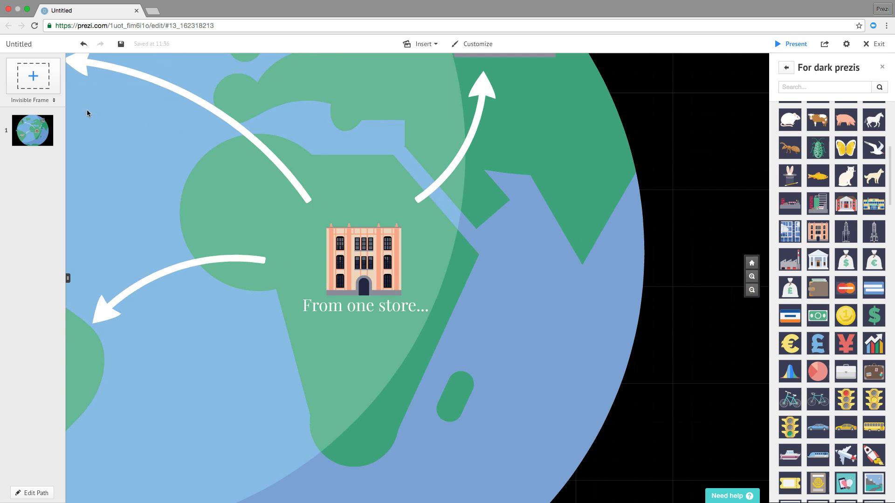
left_click(363, 260)
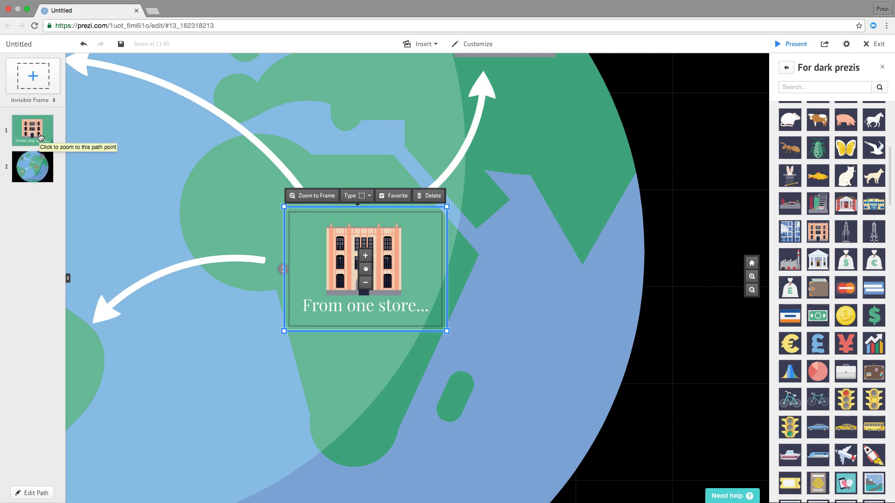
mouse_move(58, 157)
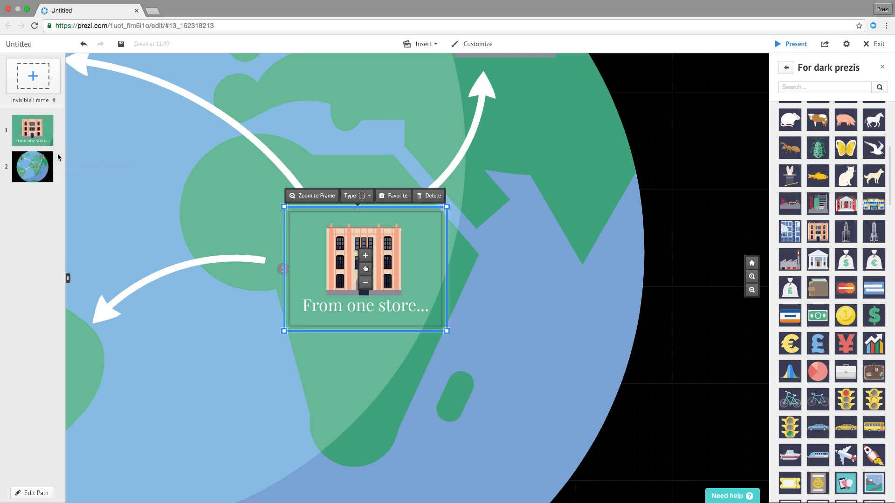